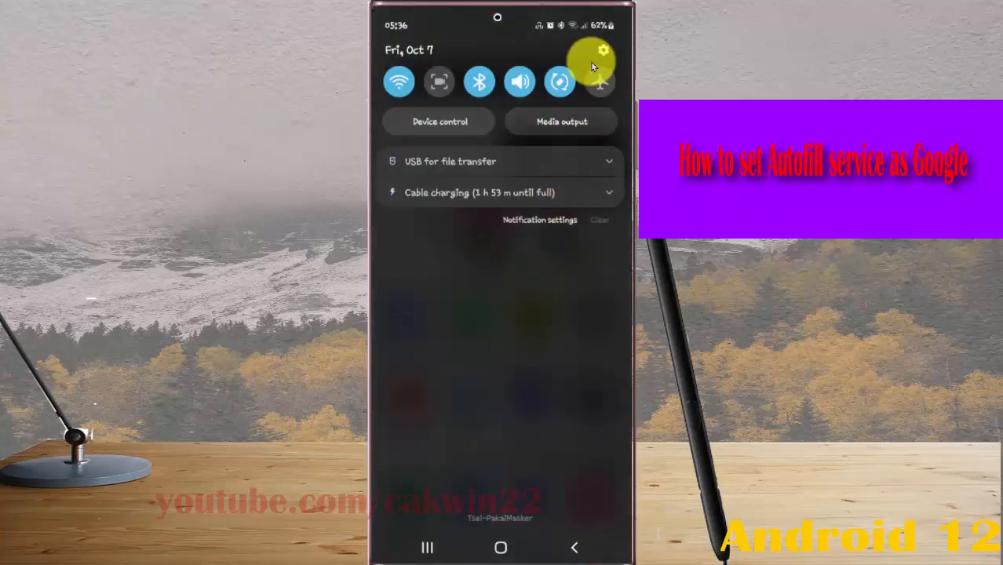
- Open Settings from the quick panel gear and scroll down to General management
click(603, 50)
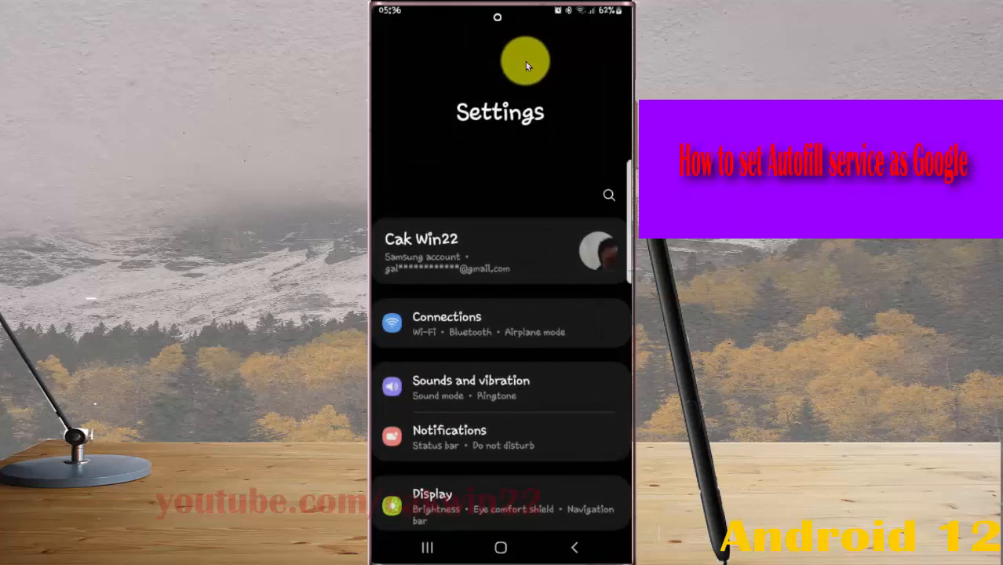
scroll(down, 3)
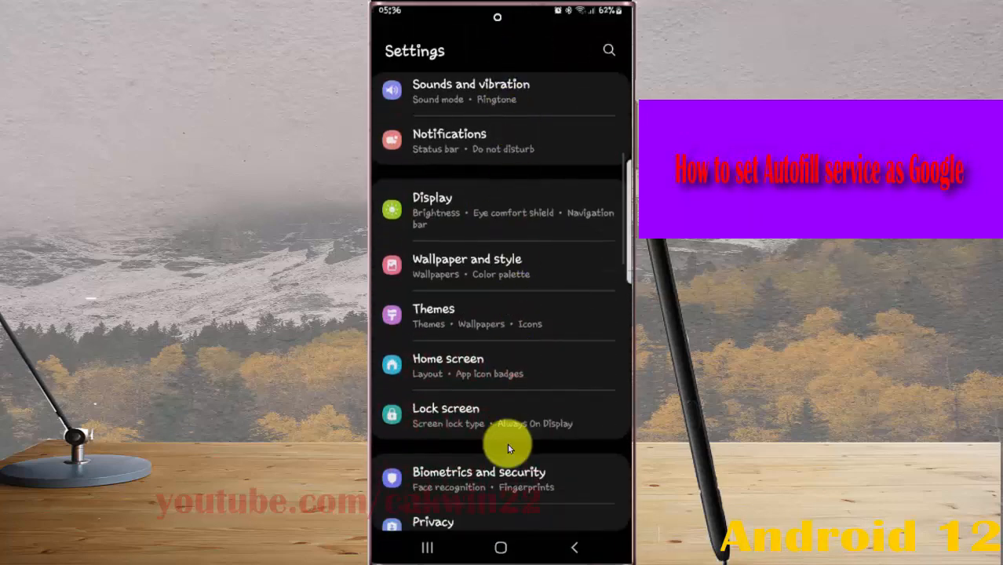
scroll(down, 3)
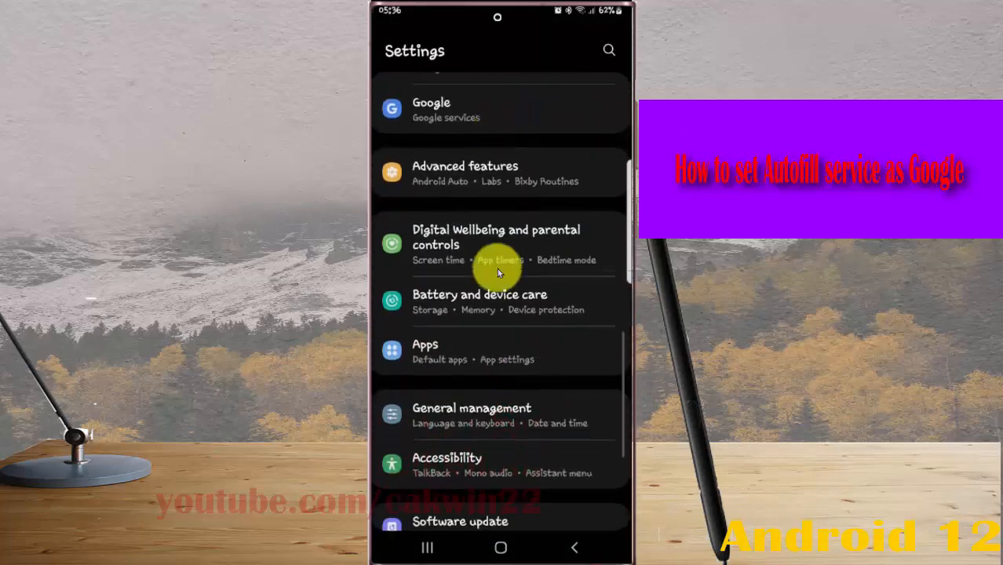
scroll(down, 3)
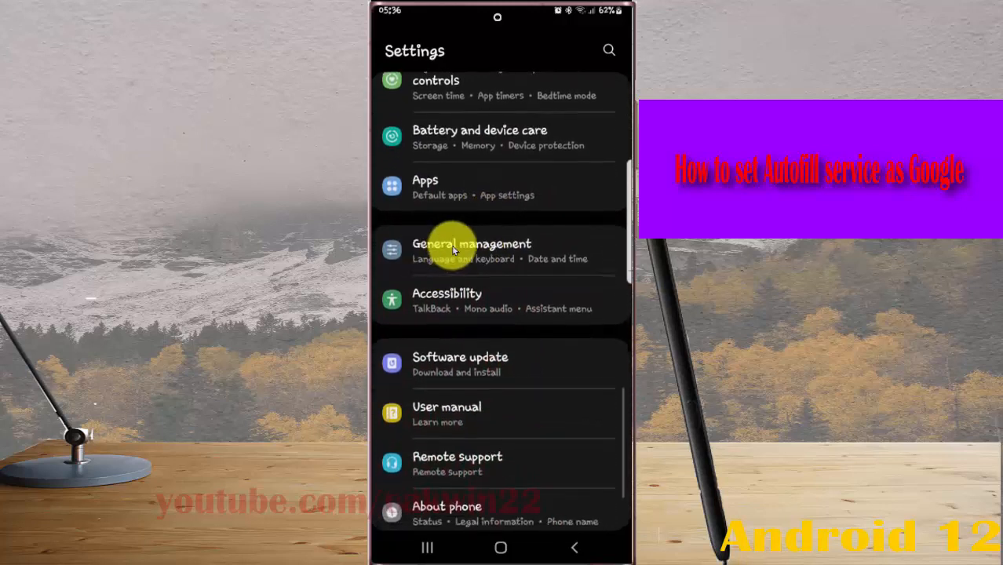
- Go into General management and then its Passwords and autofill page
click(471, 251)
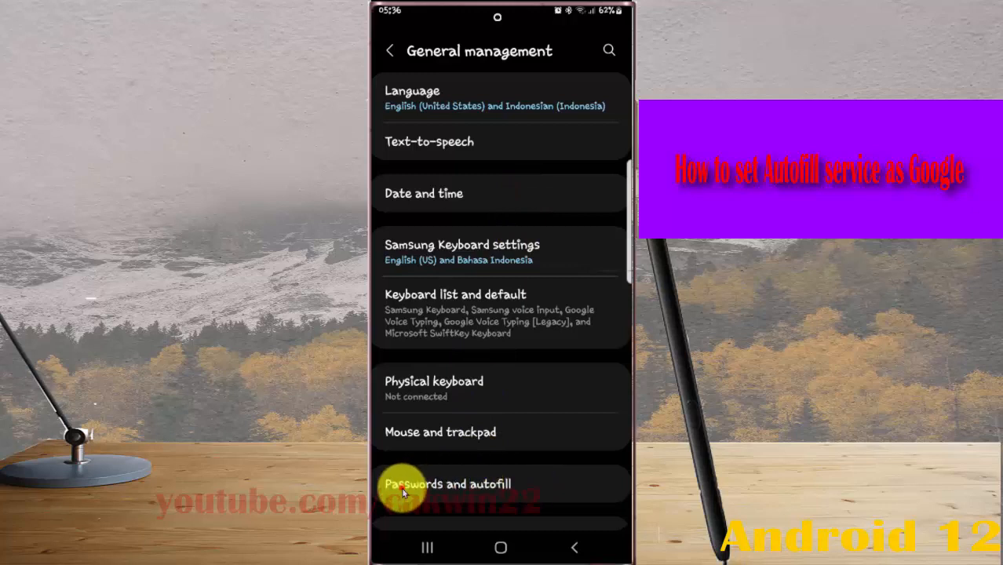
click(448, 484)
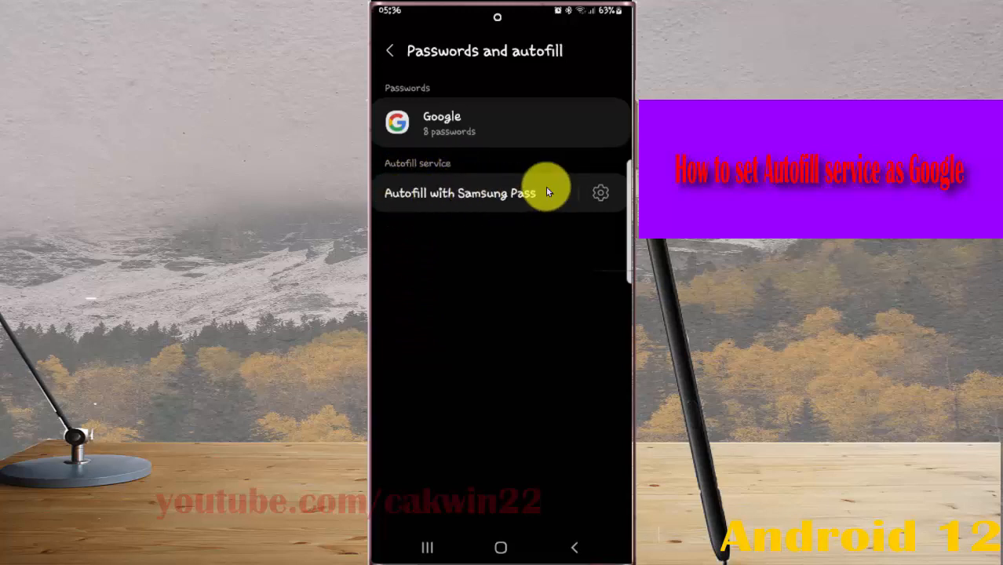
- Switch the autofill service from Samsung Pass to Google and confirm the trust prompt
click(461, 193)
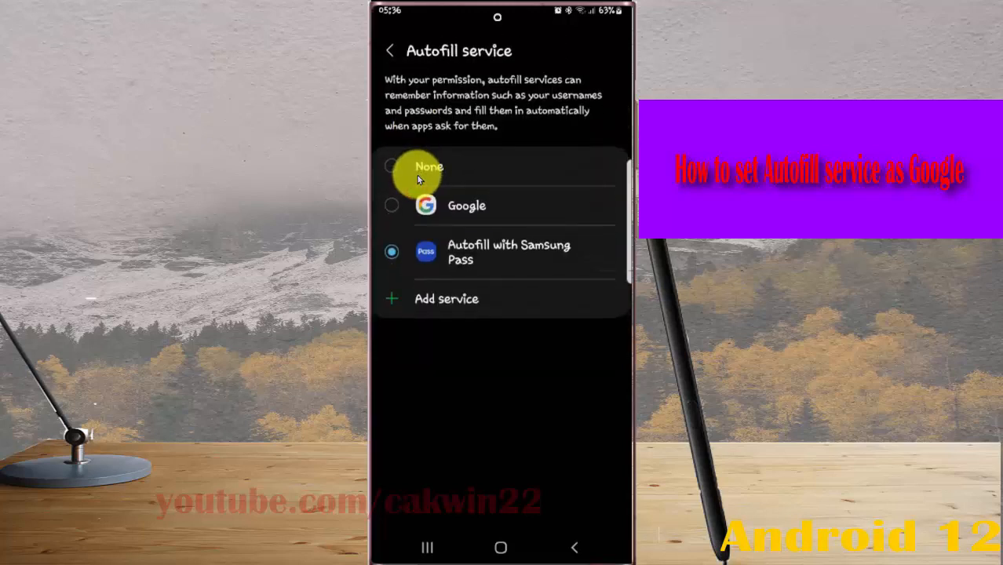
click(466, 204)
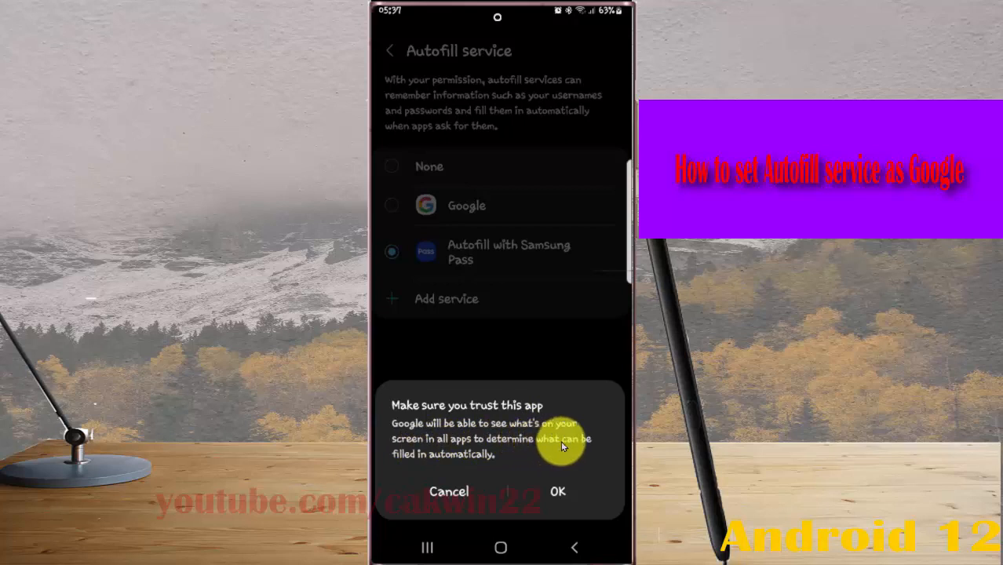
mouse_move(436, 468)
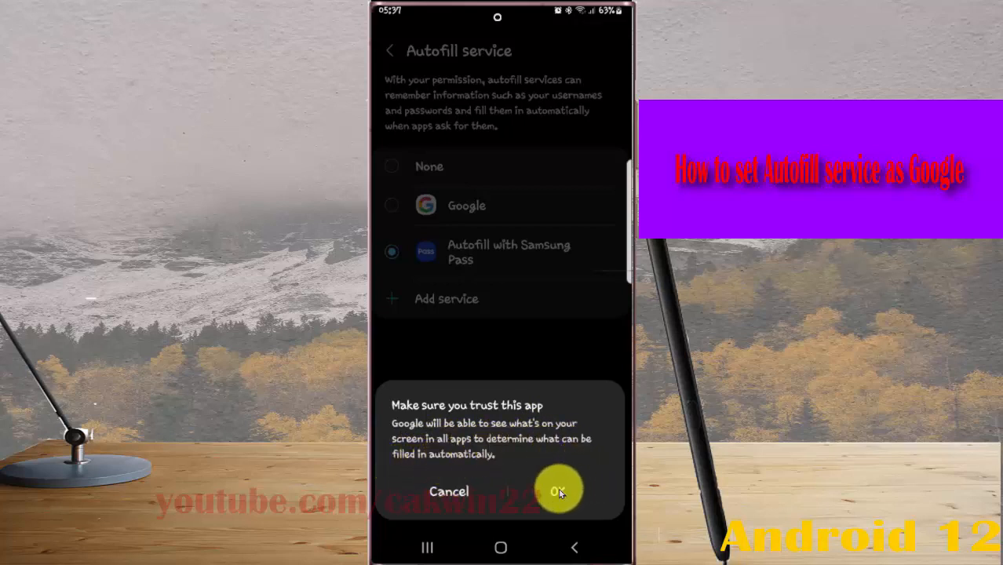
click(559, 490)
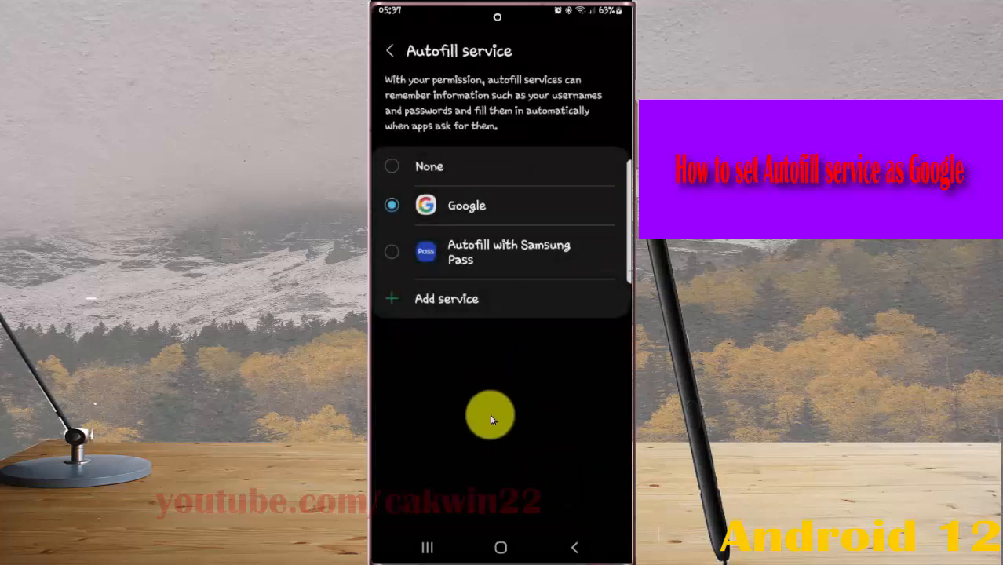
mouse_move(526, 149)
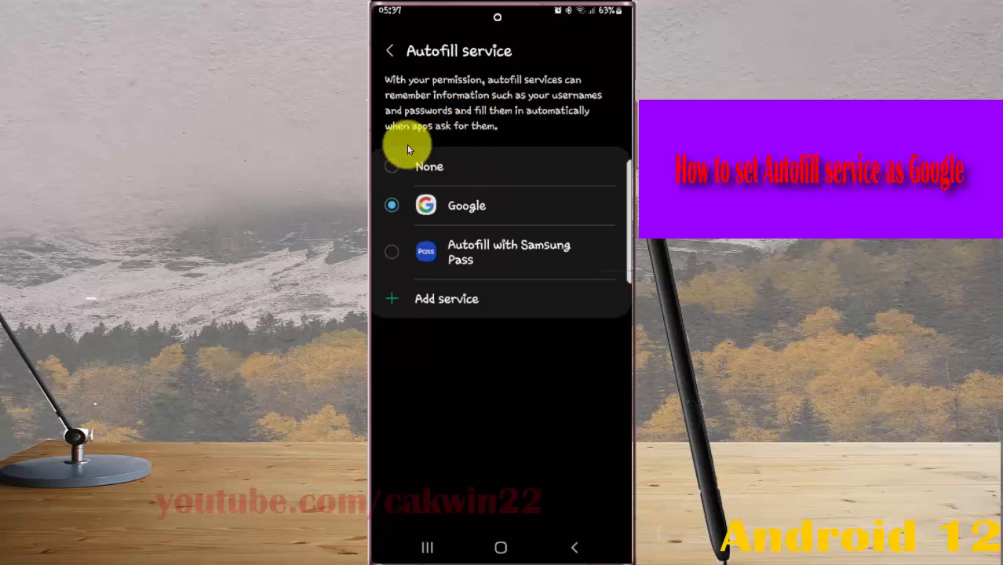
mouse_move(465, 134)
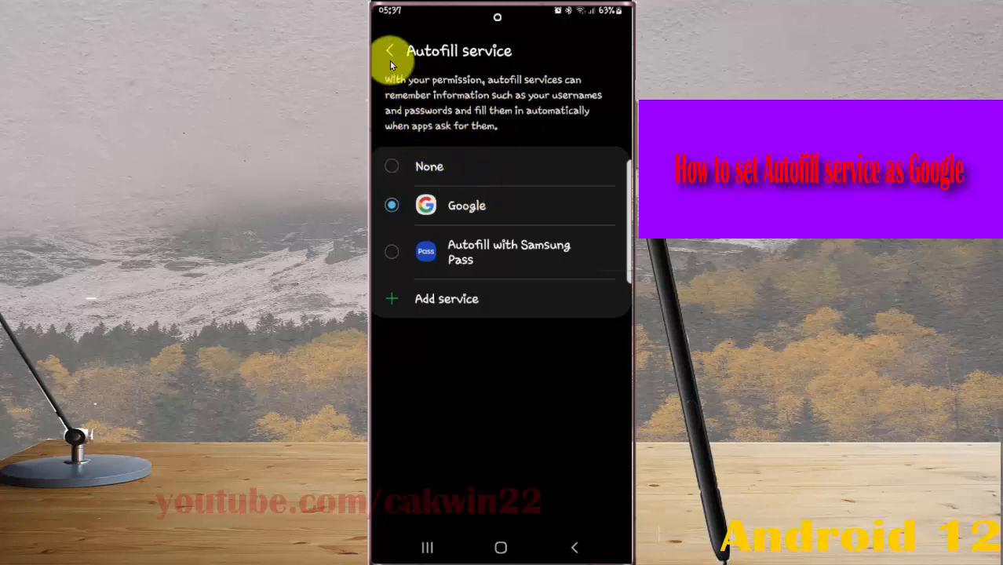
click(390, 50)
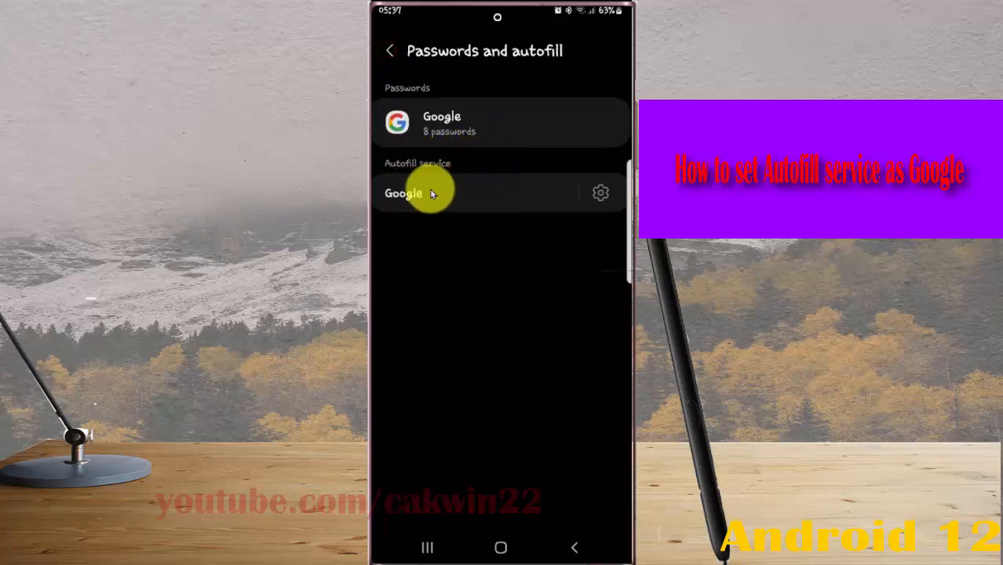
mouse_move(432, 97)
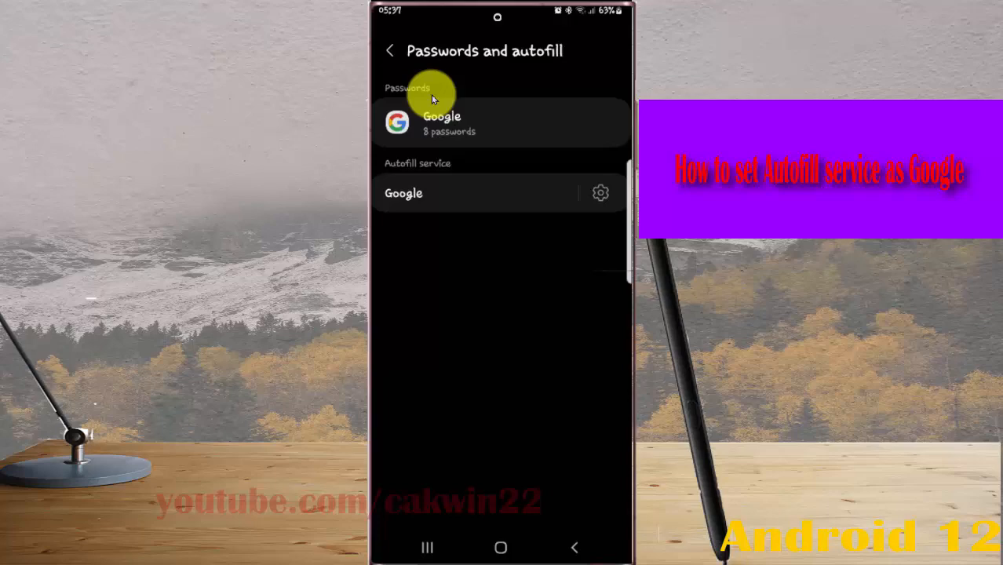